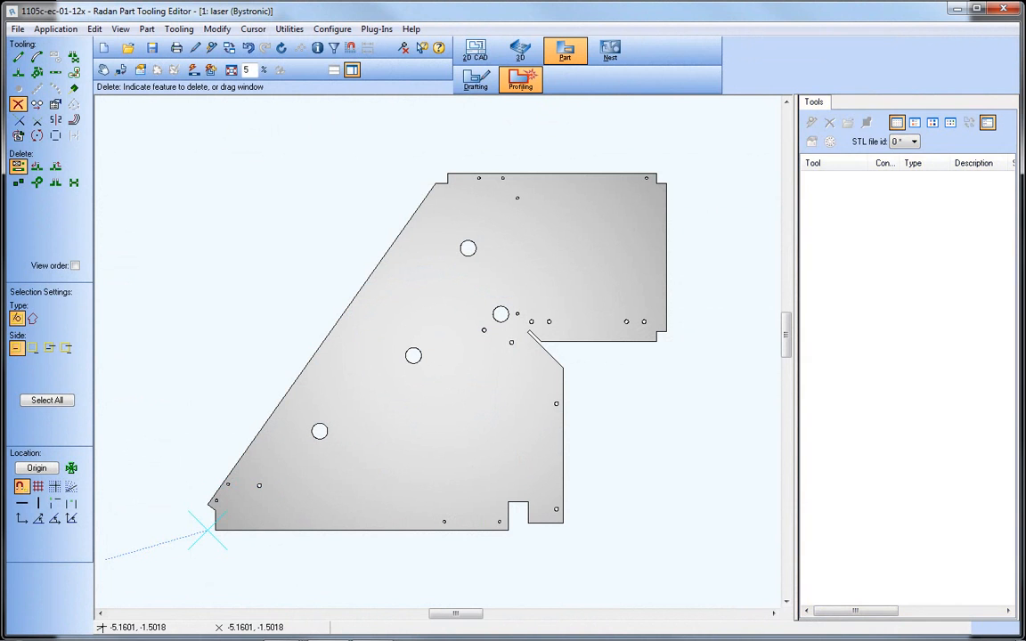
{"action": "mouse_move", "coordinate": [598, 132]}
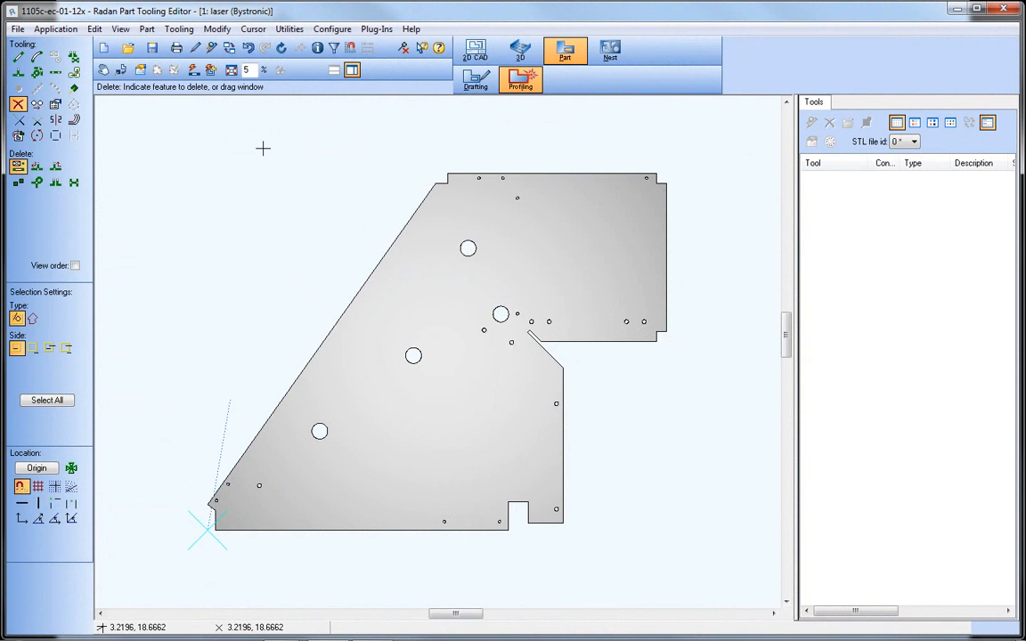
{"action": "mouse_move", "coordinate": [203, 107]}
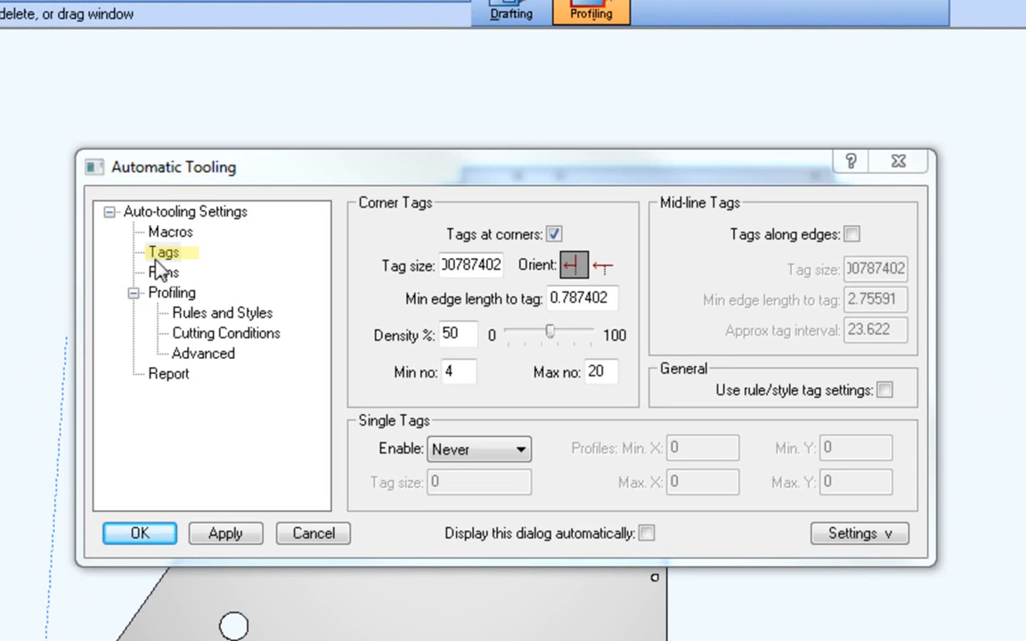
Turn off global Tags at corners and enable Use rule/style tag settings on the Tags page
{"action": "left_click", "coordinate": [164, 253]}
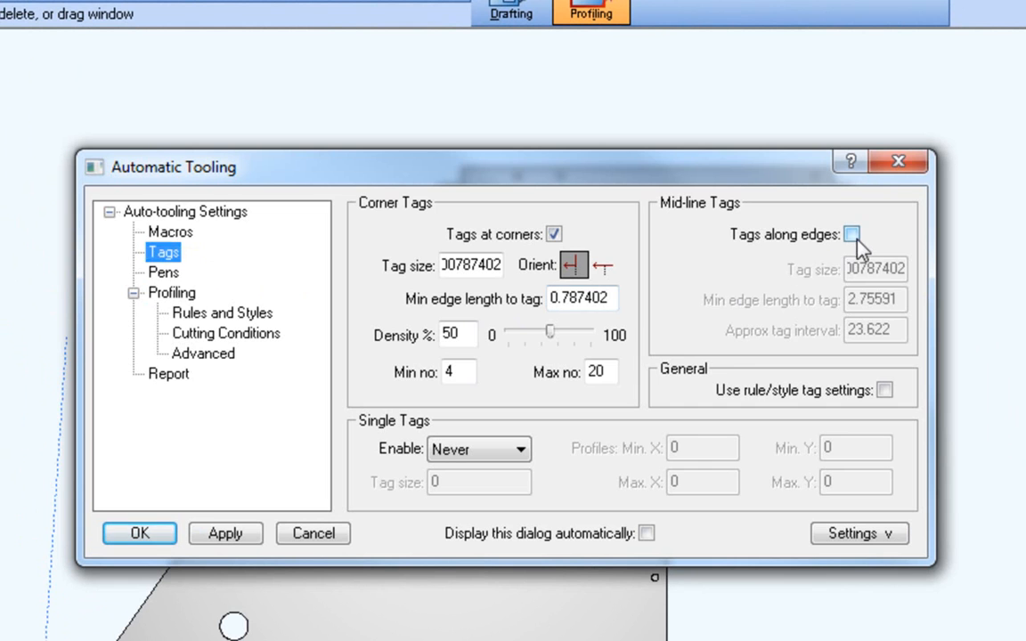
{"action": "left_click", "coordinate": [858, 239]}
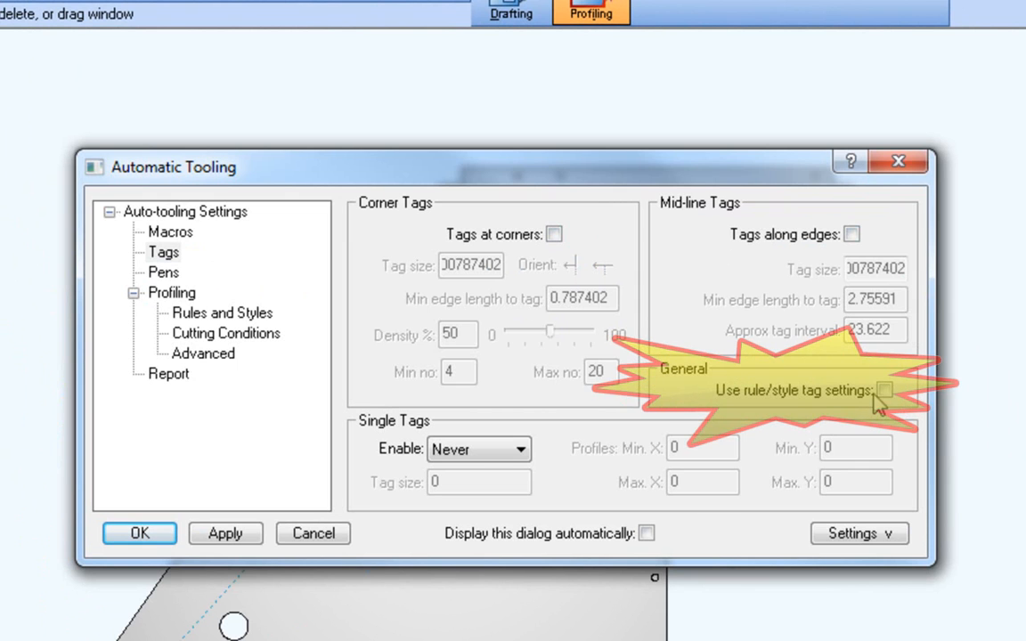
{"action": "left_click", "coordinate": [887, 390]}
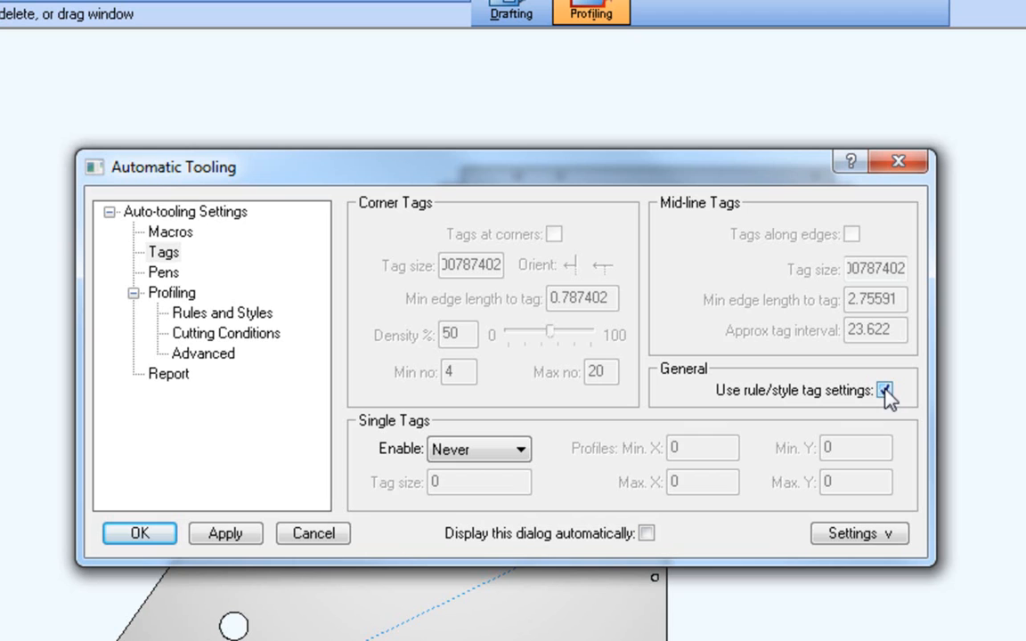
{"action": "left_click", "coordinate": [891, 388]}
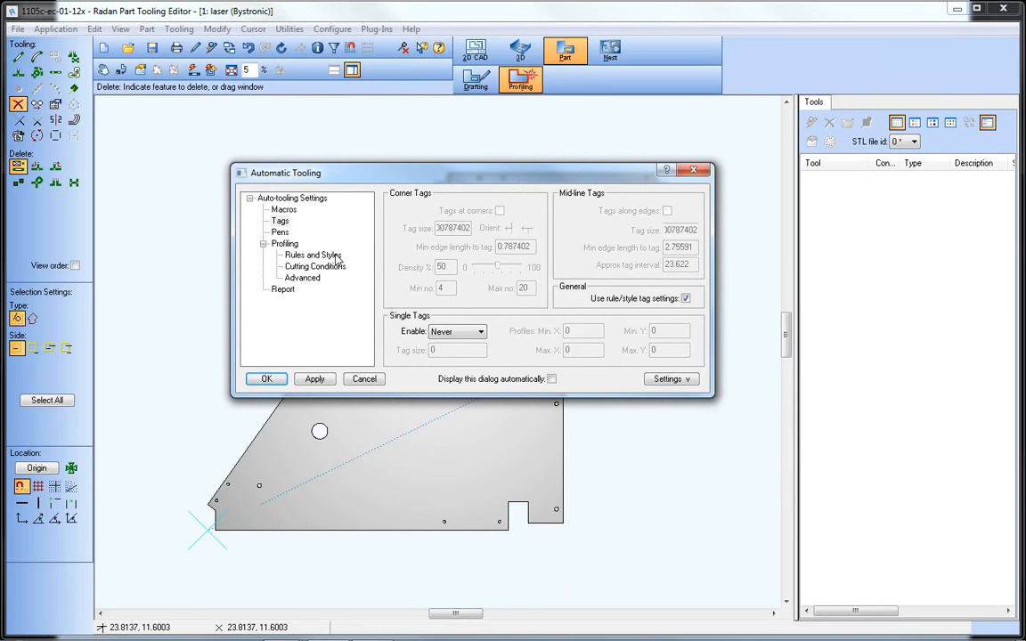
Edit Profiling > Rules and Styles to bring up the Auto-tooling Rules and Styles dialog
{"action": "left_click", "coordinate": [310, 257]}
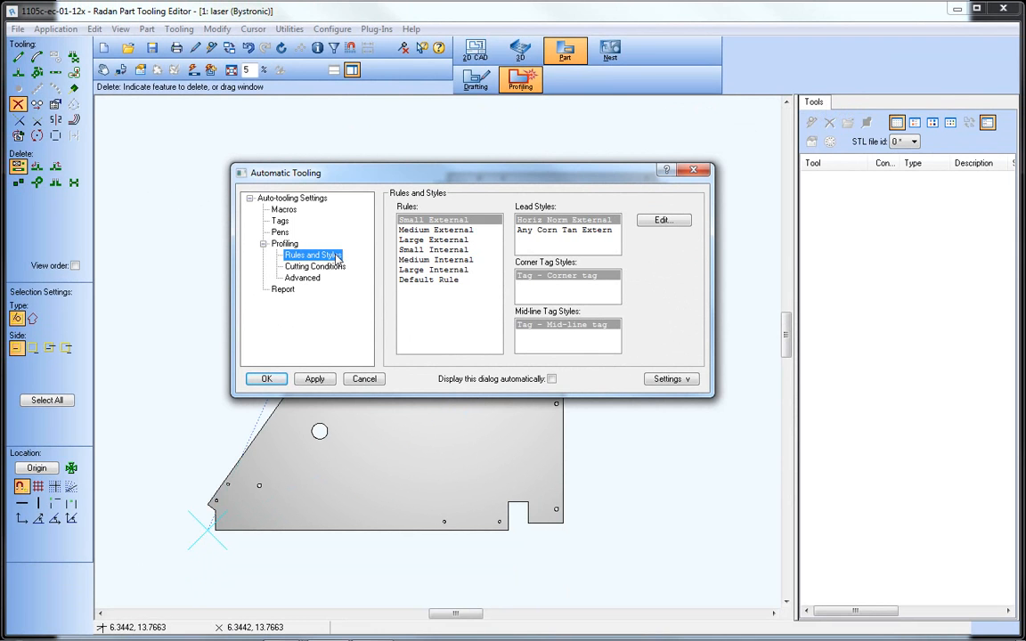
{"action": "mouse_move", "coordinate": [368, 260]}
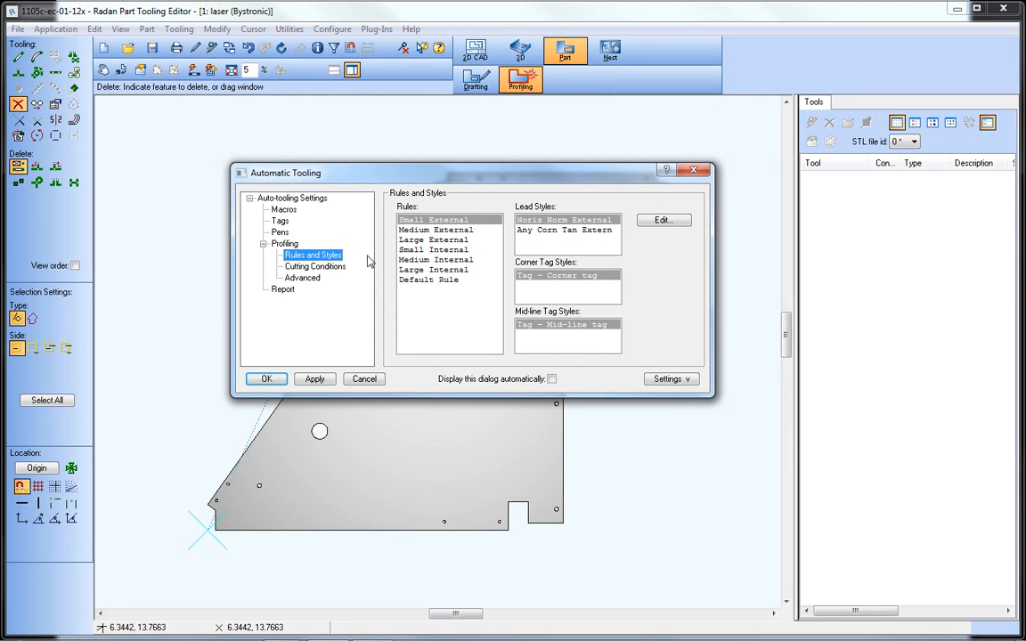
{"action": "mouse_move", "coordinate": [666, 225]}
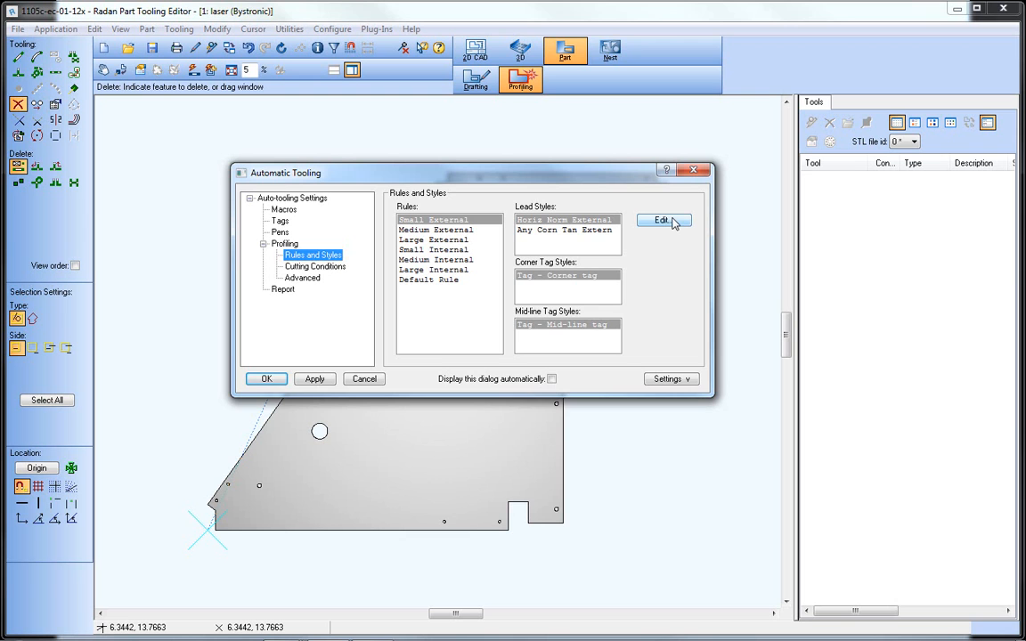
{"action": "left_click", "coordinate": [659, 221]}
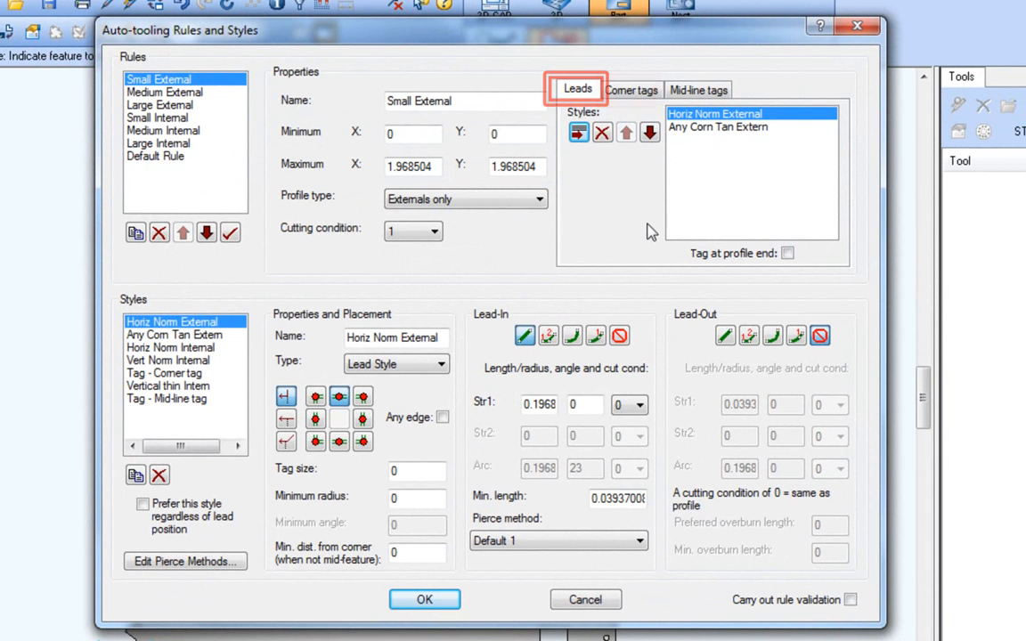
Review Small External's corner and mid-line tag settings, then select the Small Internal rule
{"action": "left_click", "coordinate": [631, 89]}
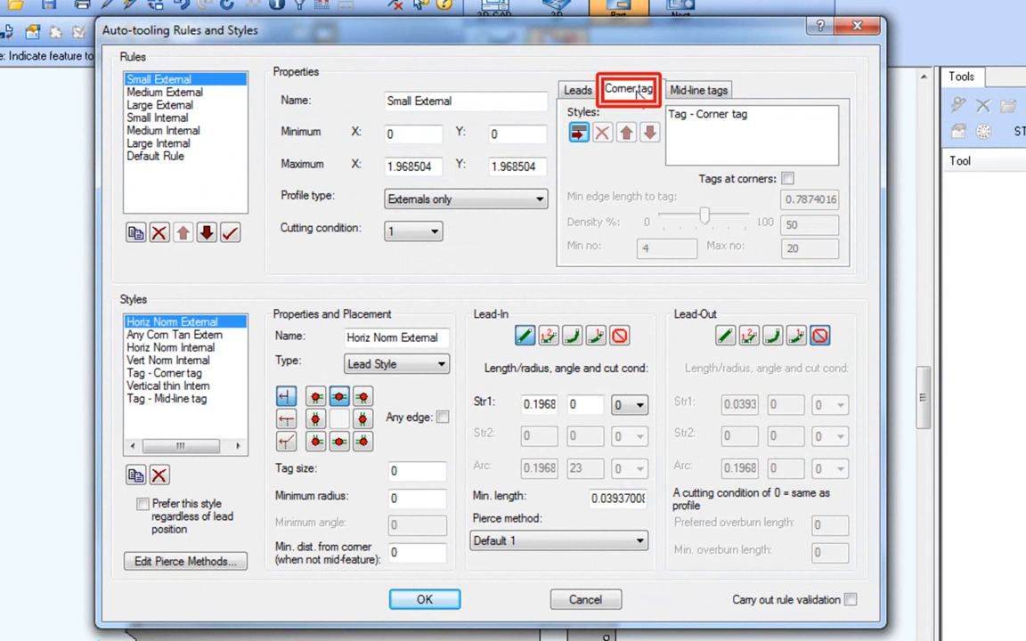
{"action": "left_click", "coordinate": [698, 89]}
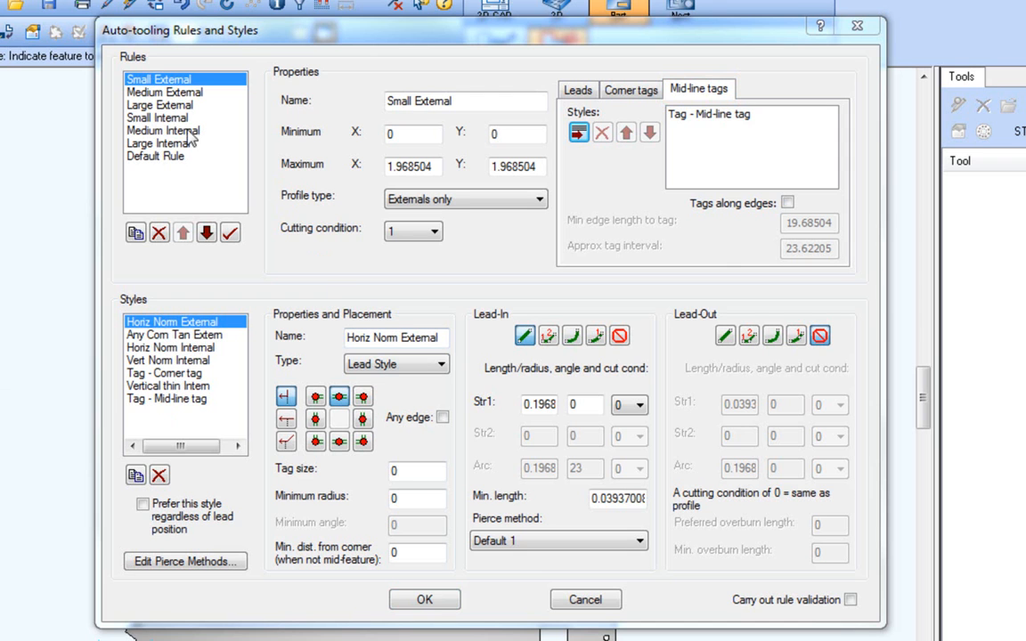
{"action": "left_click", "coordinate": [156, 118]}
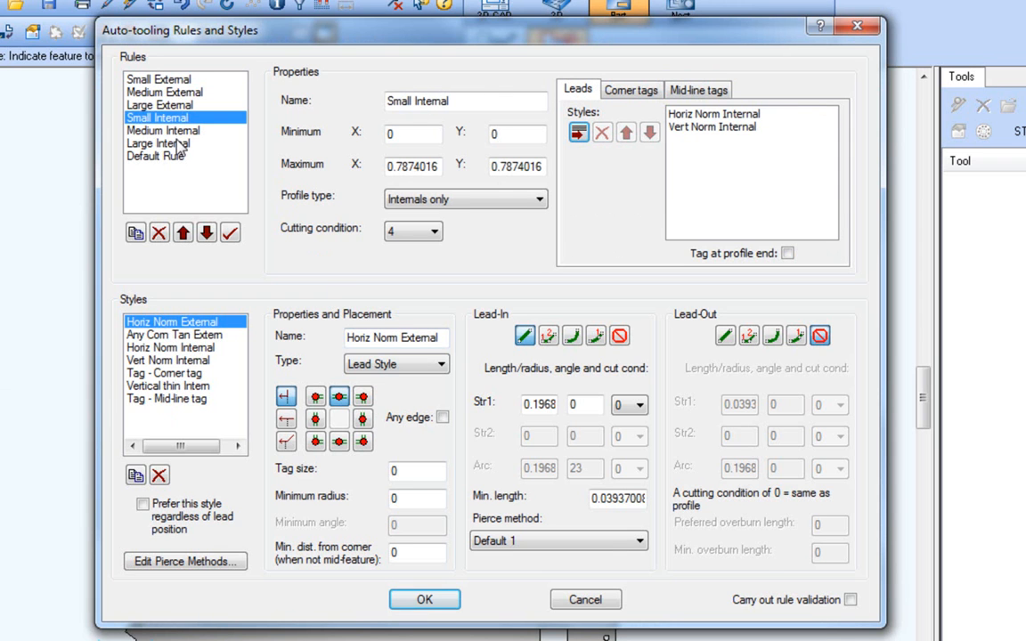
For Large Internal, turn corner tags off and show its mid-line tags with a 15 minimum edge length
{"action": "left_click", "coordinate": [158, 143]}
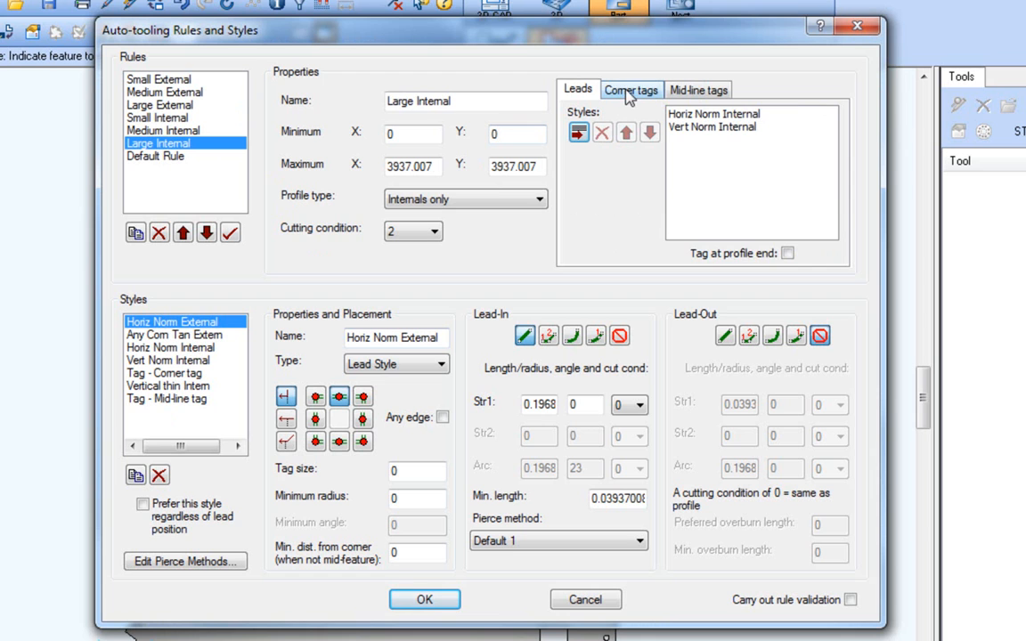
{"action": "left_click", "coordinate": [630, 89]}
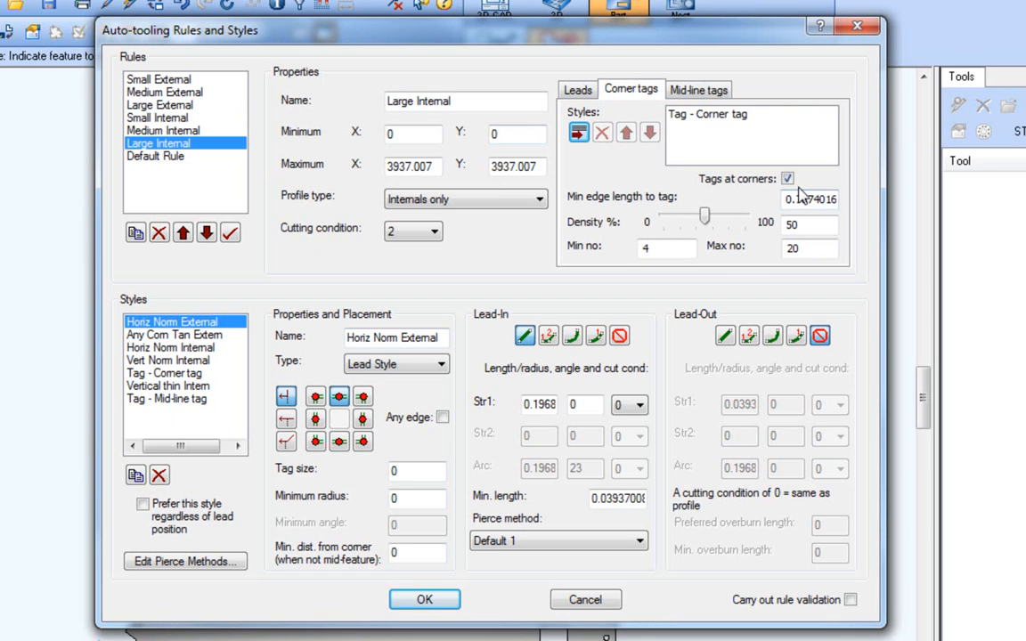
{"action": "left_click", "coordinate": [788, 178]}
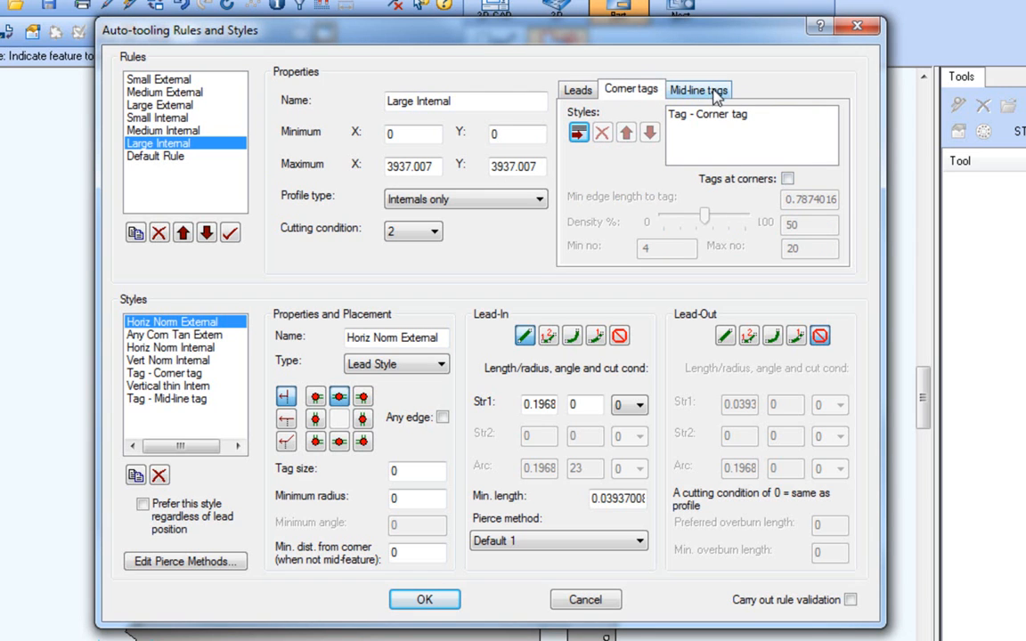
{"action": "left_click", "coordinate": [698, 89]}
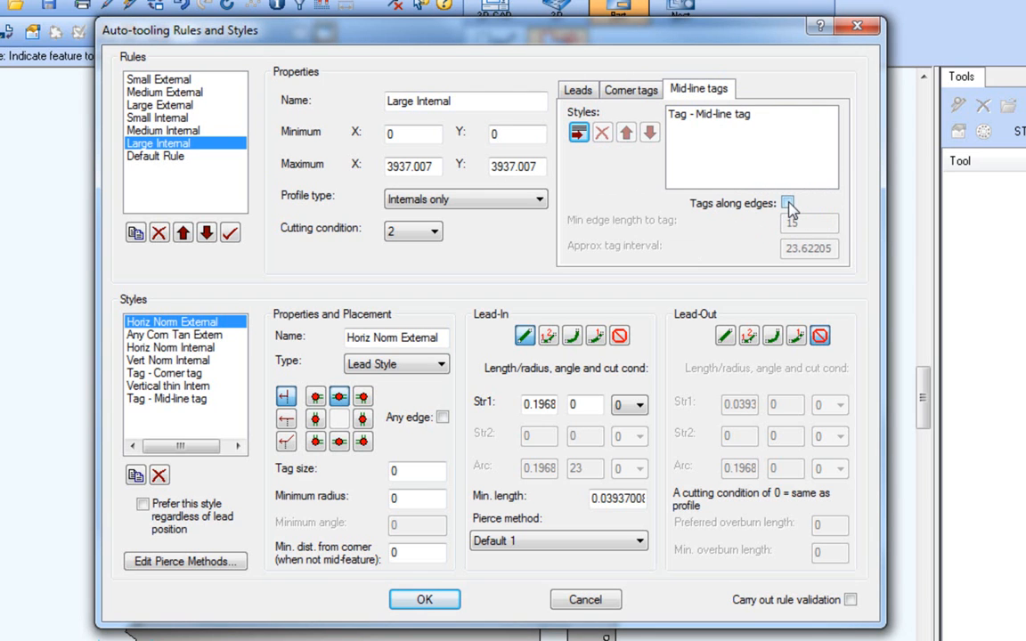
{"action": "left_click", "coordinate": [795, 203]}
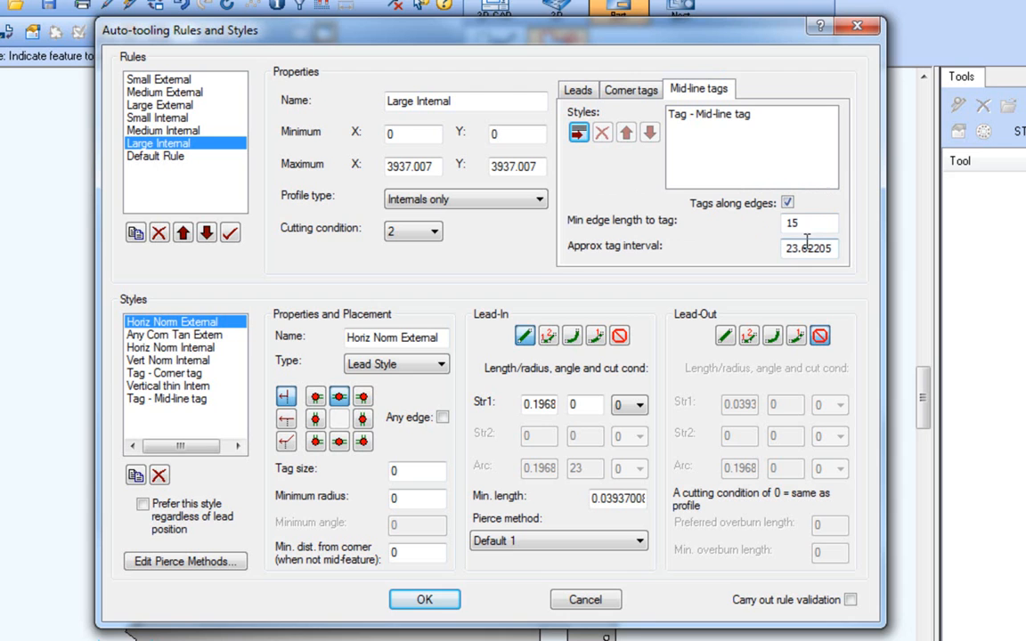
Enter a minimum edge length of 10 and an approximate tag interval of 24 for Large Internal's mid-line tags
{"action": "type", "text": "1"}
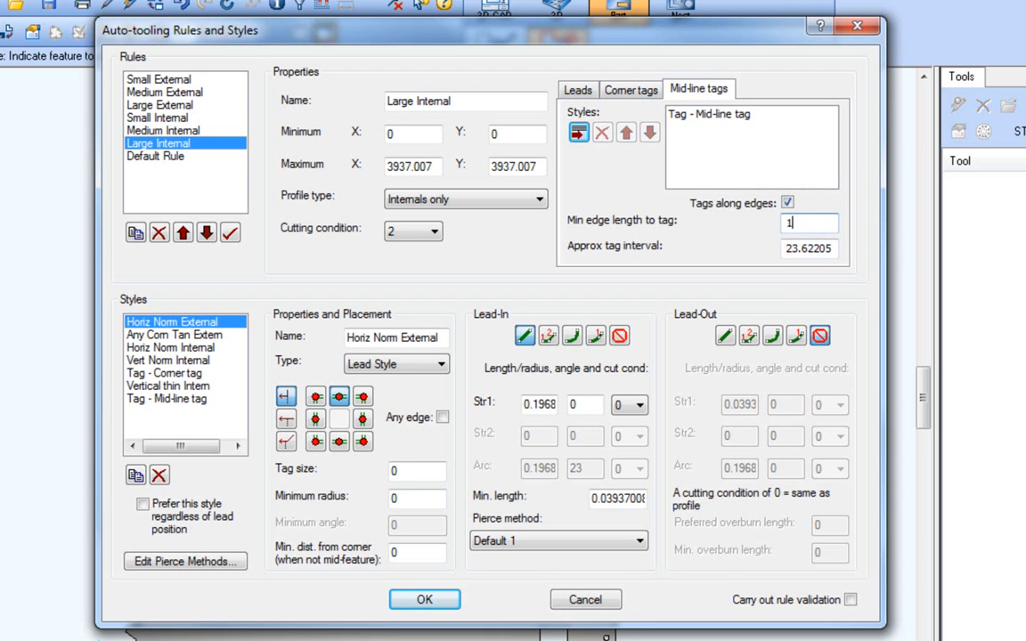
{"action": "type", "text": "0"}
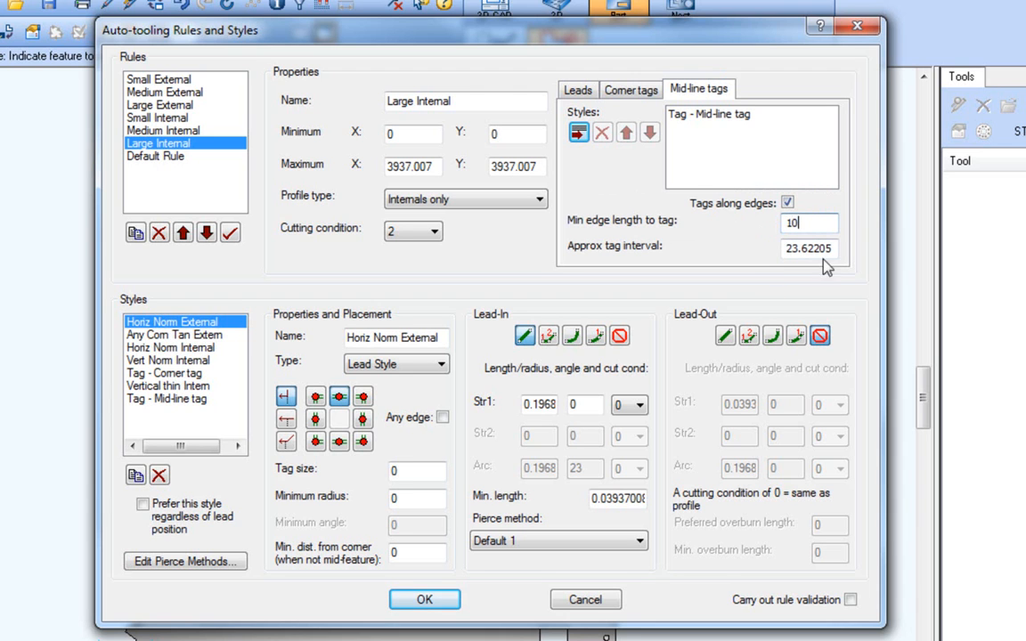
{"action": "type", "text": "2"}
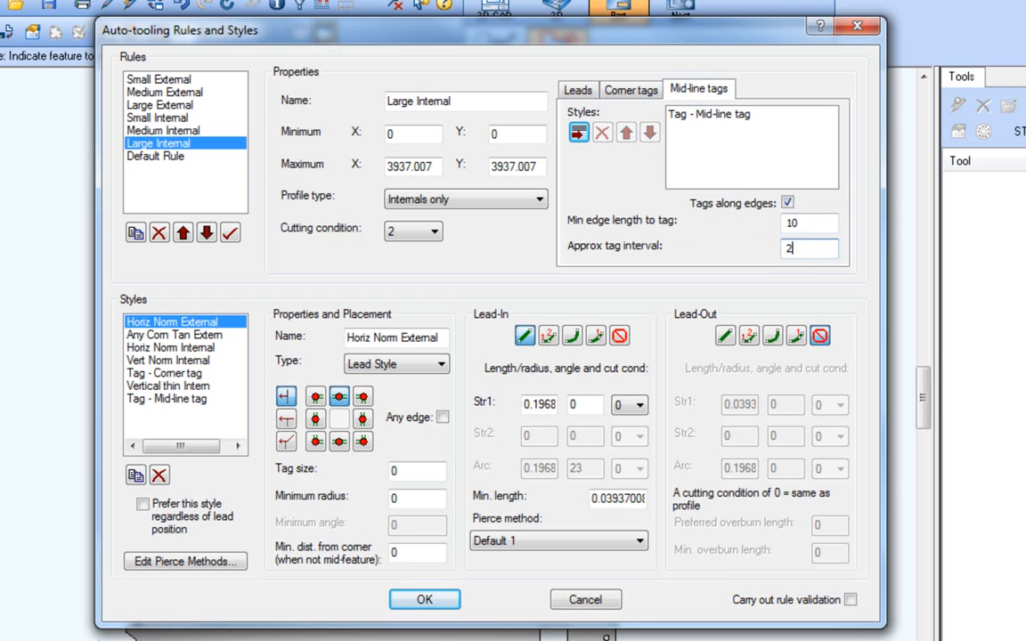
{"action": "type", "text": "24"}
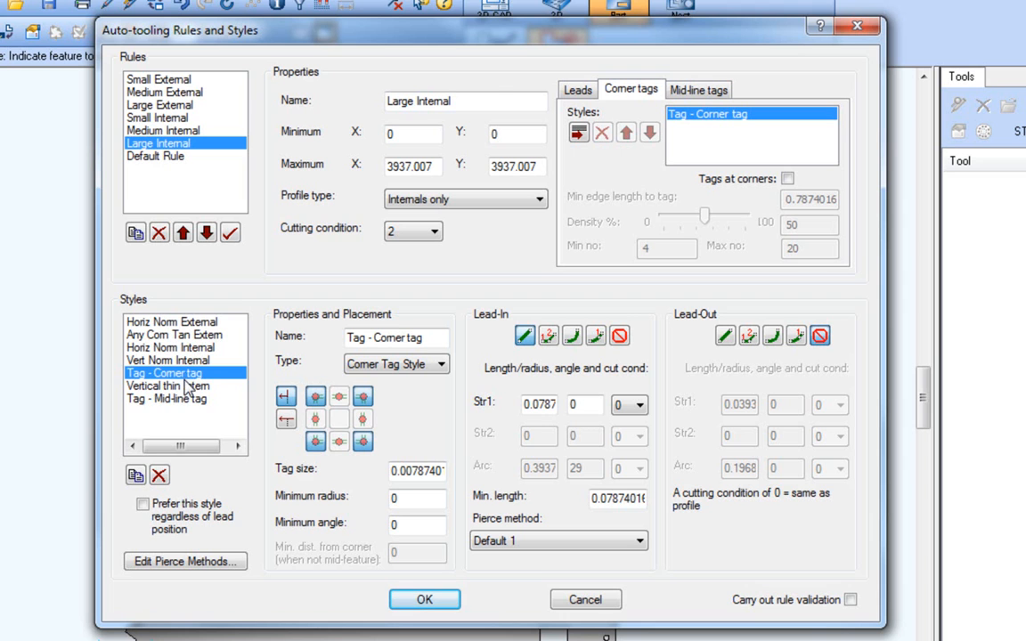
Select the Tag - Mid-line style and replace its tag size value with 0.0787
{"action": "left_click", "coordinate": [166, 399]}
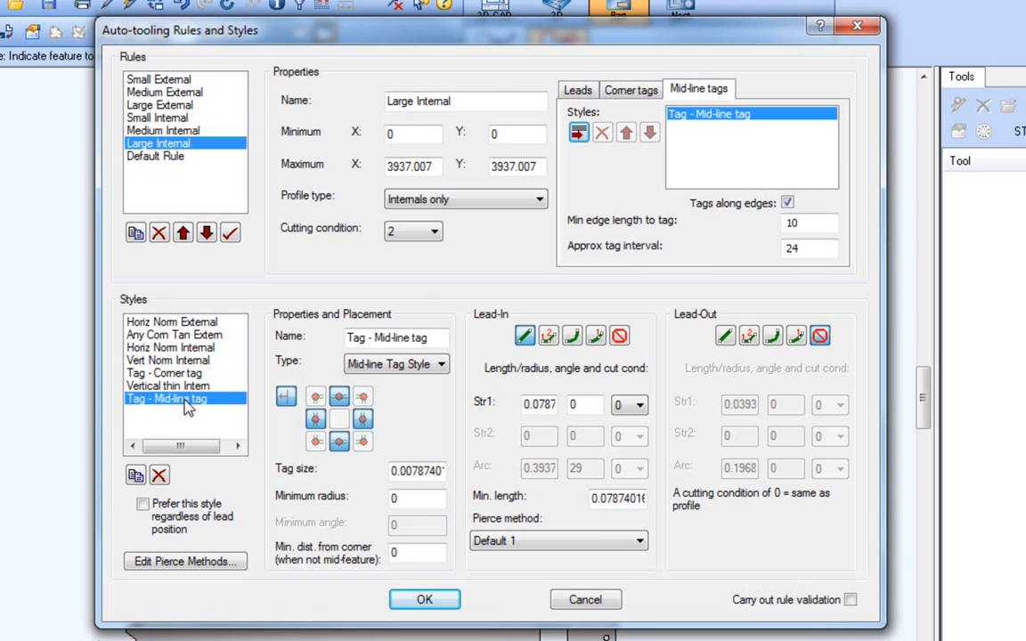
{"action": "left_click", "coordinate": [417, 470]}
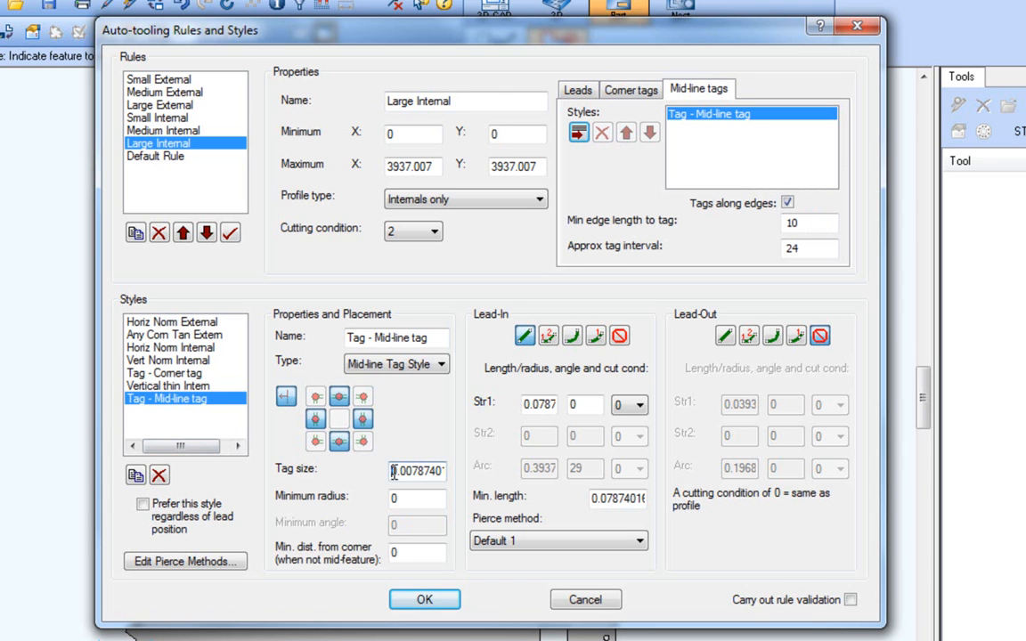
{"action": "triple_click", "coordinate": [415, 470]}
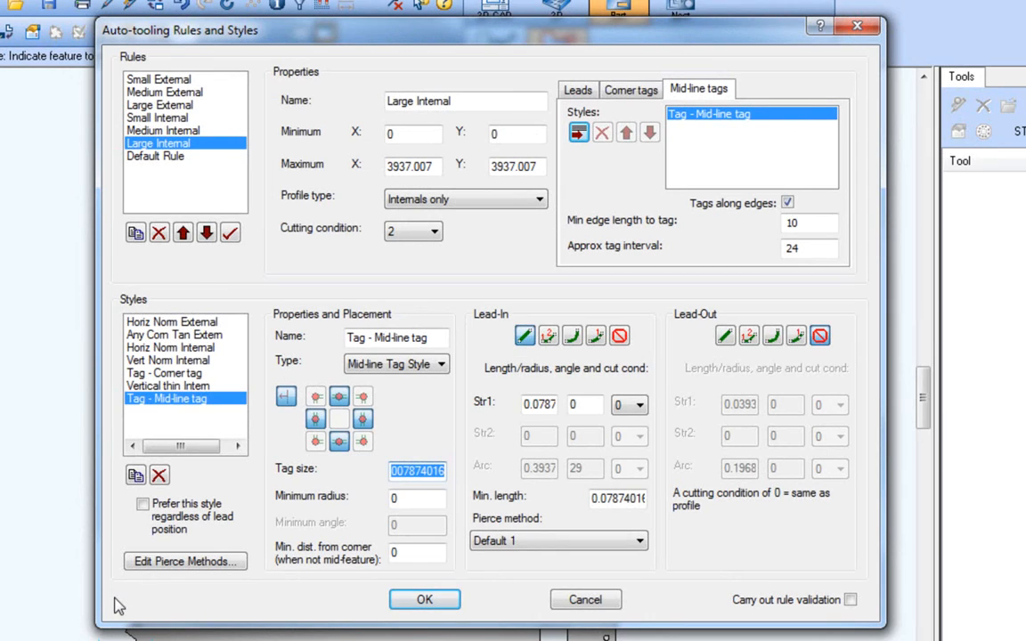
Enable Tag at profile end in Large Internal's lead settings, then show the Tag - Corner style
{"action": "left_click", "coordinate": [577, 89]}
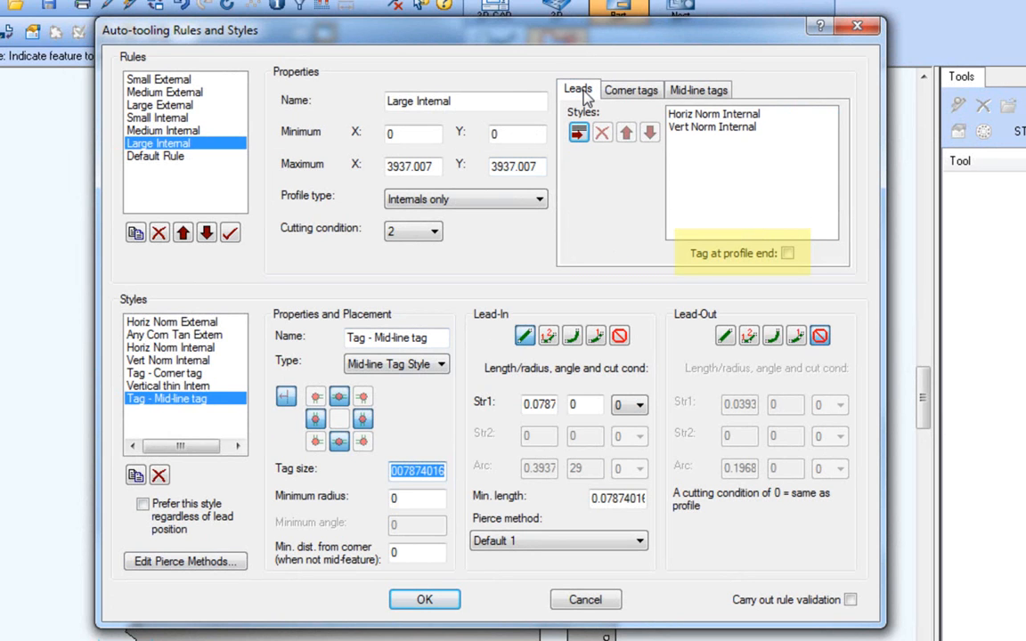
{"action": "mouse_move", "coordinate": [763, 283]}
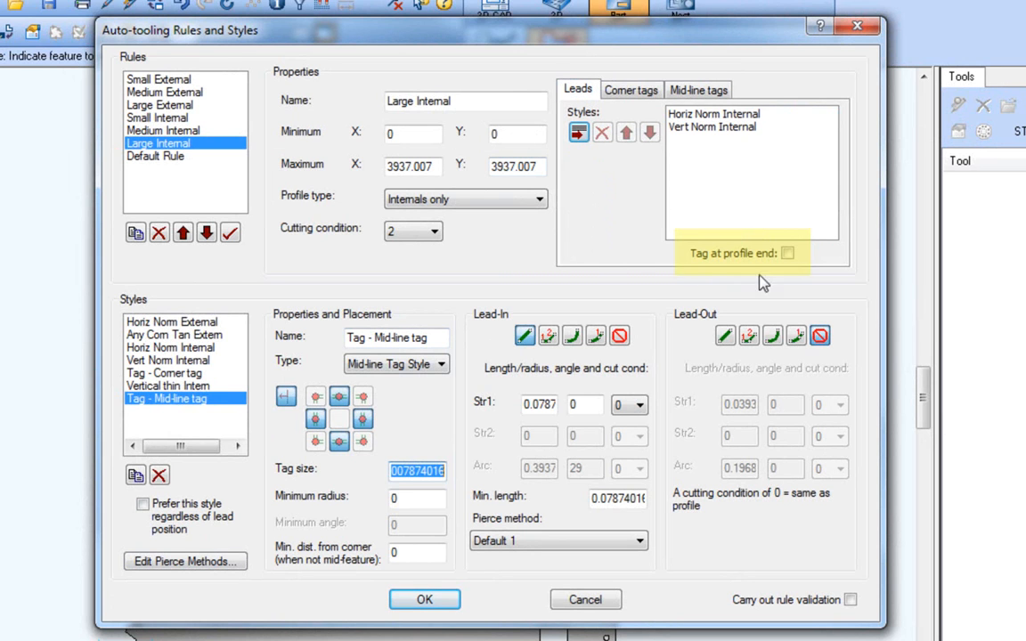
{"action": "left_click", "coordinate": [794, 253]}
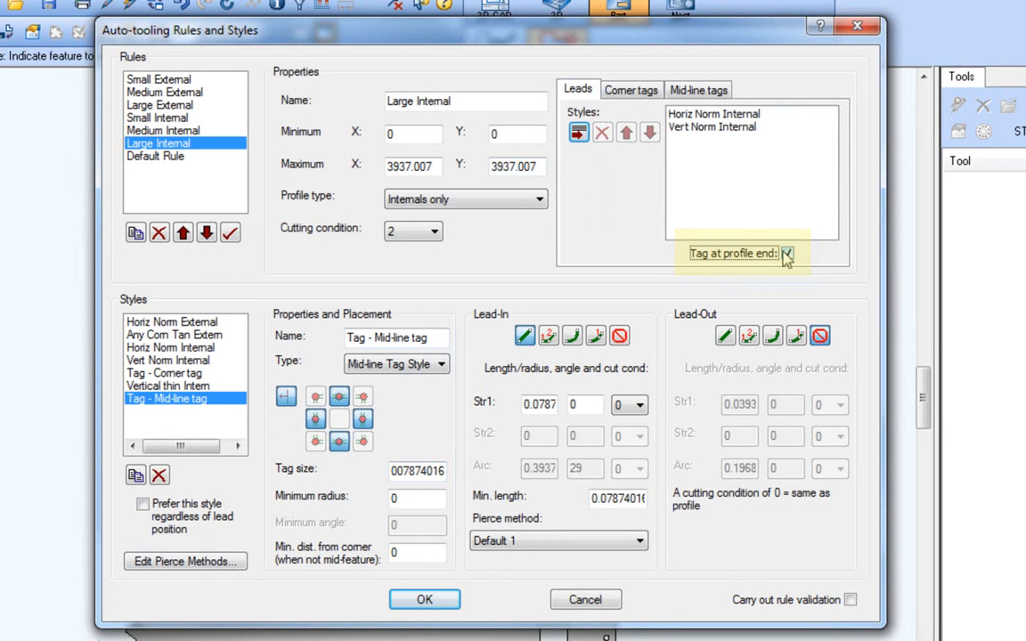
{"action": "left_click", "coordinate": [795, 253]}
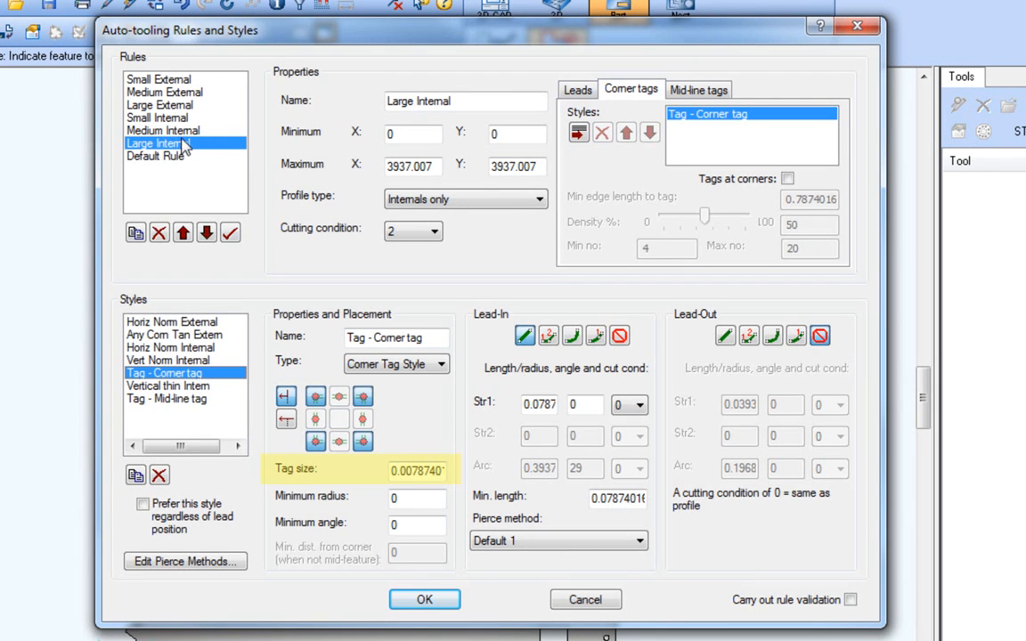
Compare Medium Internal's leads (profile-end tag off) with Large Internal's (profile-end tag on)
{"action": "left_click", "coordinate": [578, 89]}
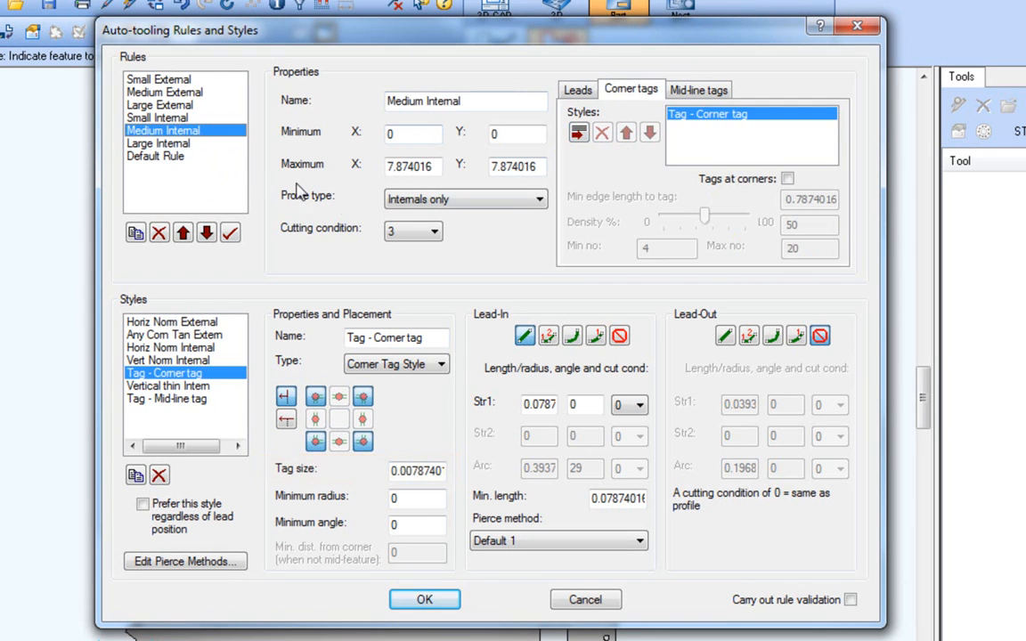
{"action": "left_click", "coordinate": [577, 89]}
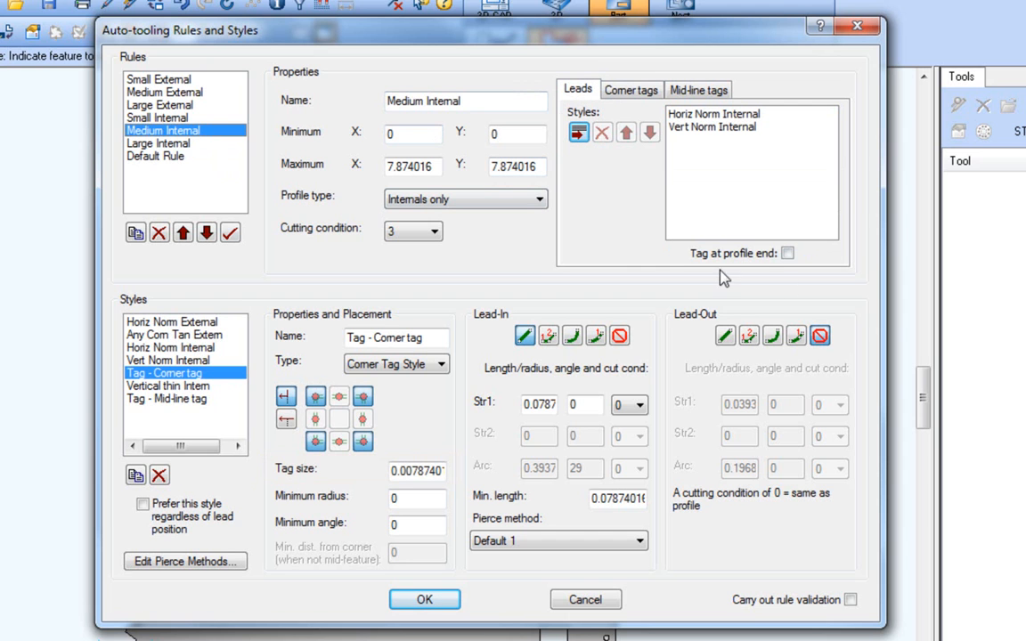
{"action": "left_click", "coordinate": [159, 142]}
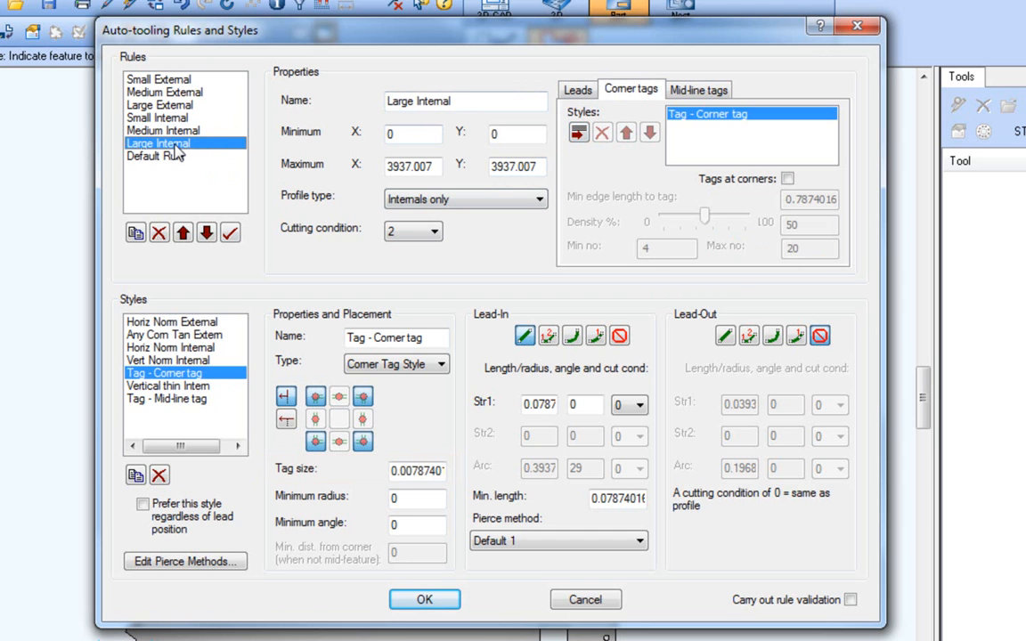
{"action": "left_click", "coordinate": [577, 89]}
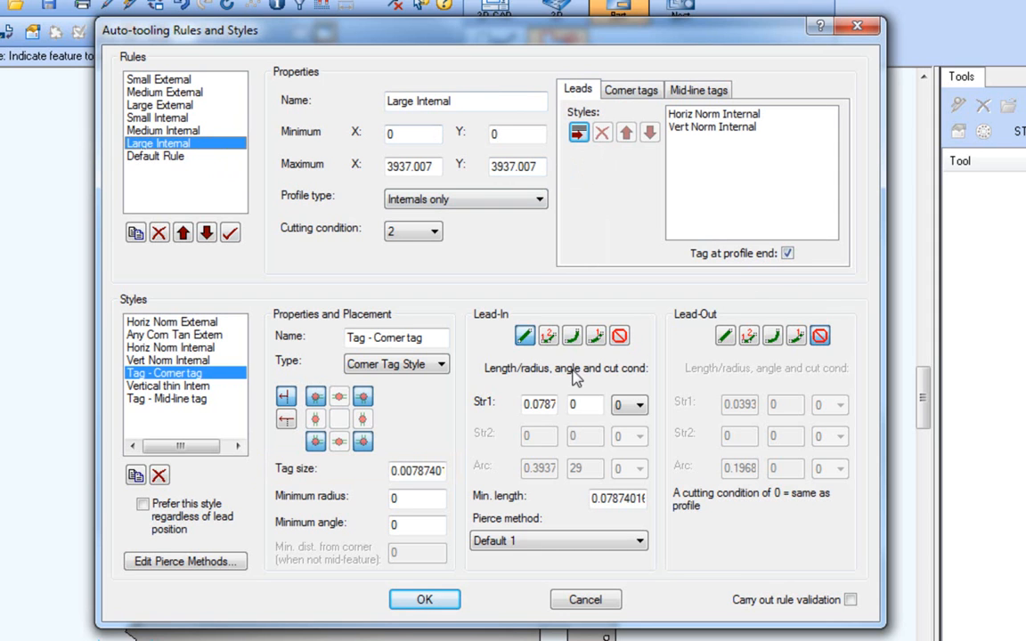
{"action": "mouse_move", "coordinate": [517, 422]}
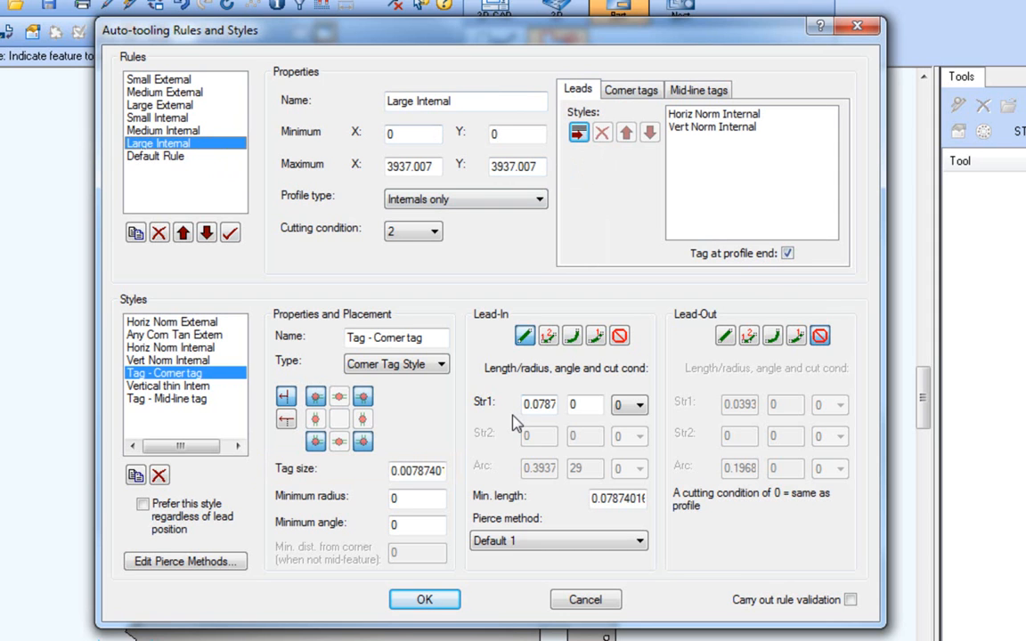